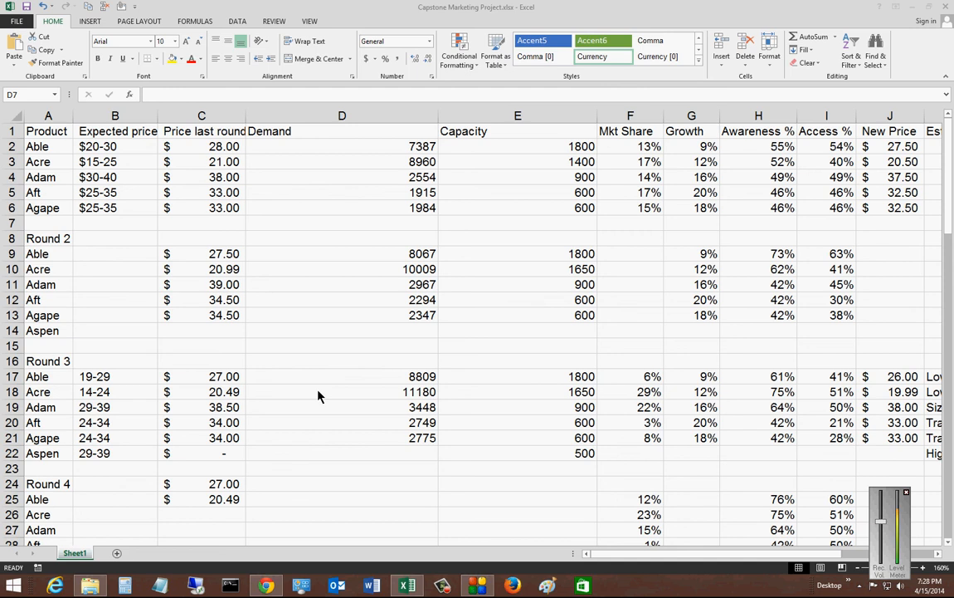
mouse_move(340, 343)
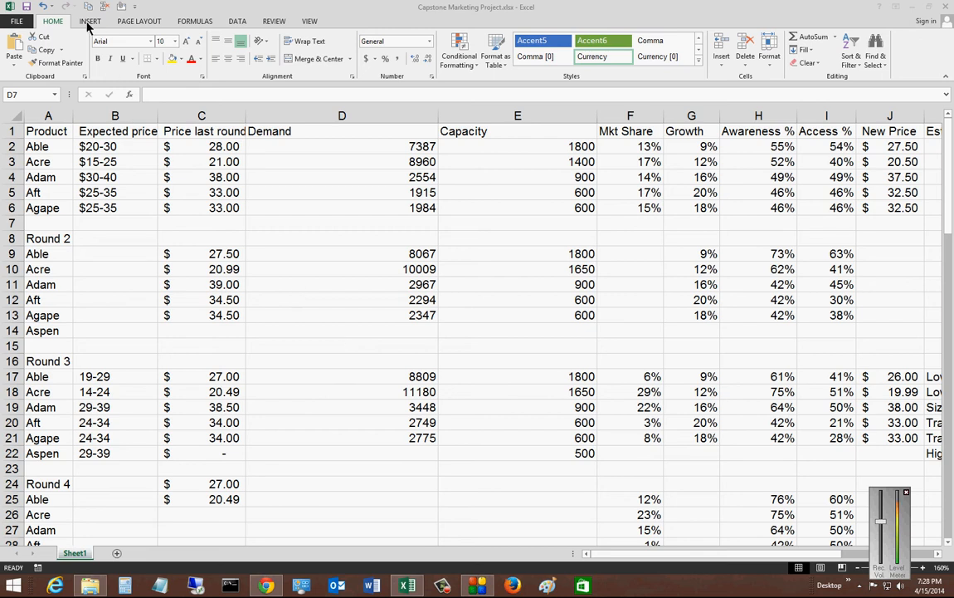
Step: Activate the Capstone Marketing Project workbook and show the INSERT ribbon
left_click(342, 223)
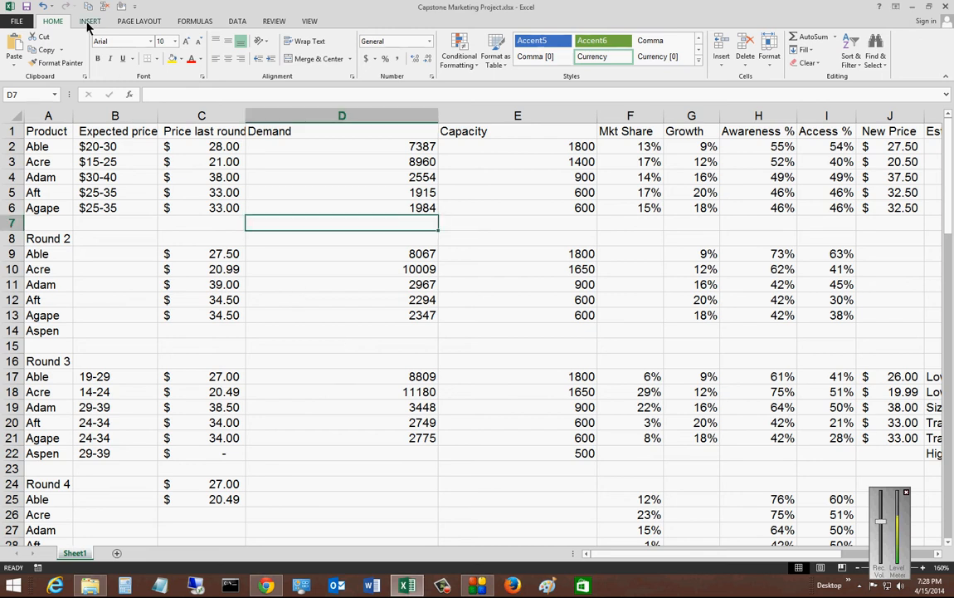
left_click(89, 21)
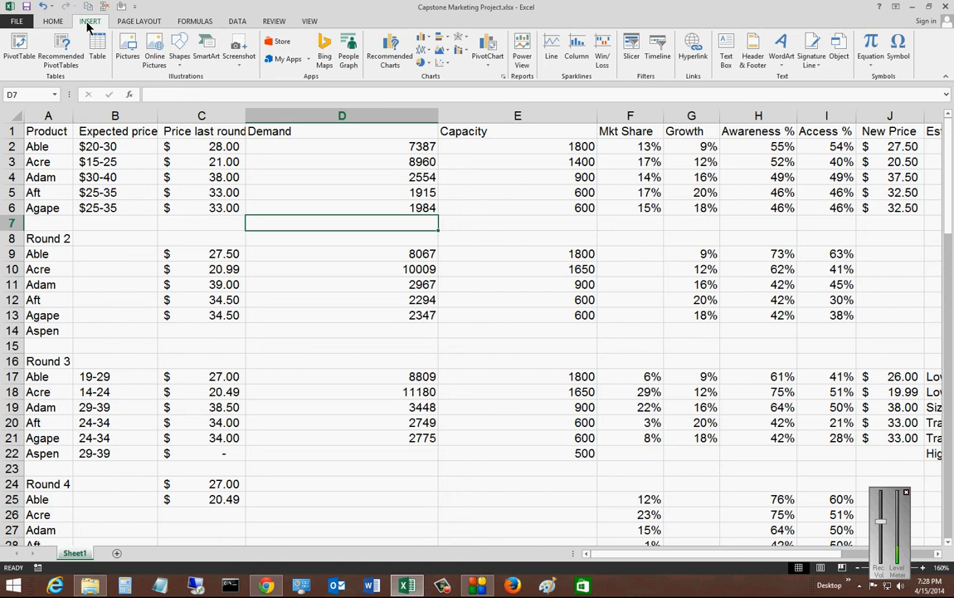
mouse_move(97, 48)
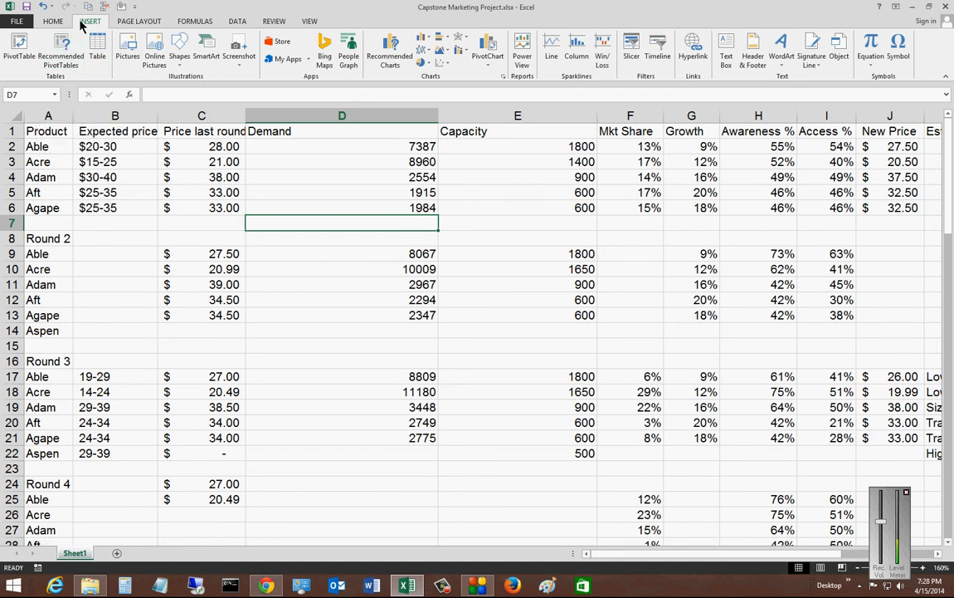
mouse_move(273, 226)
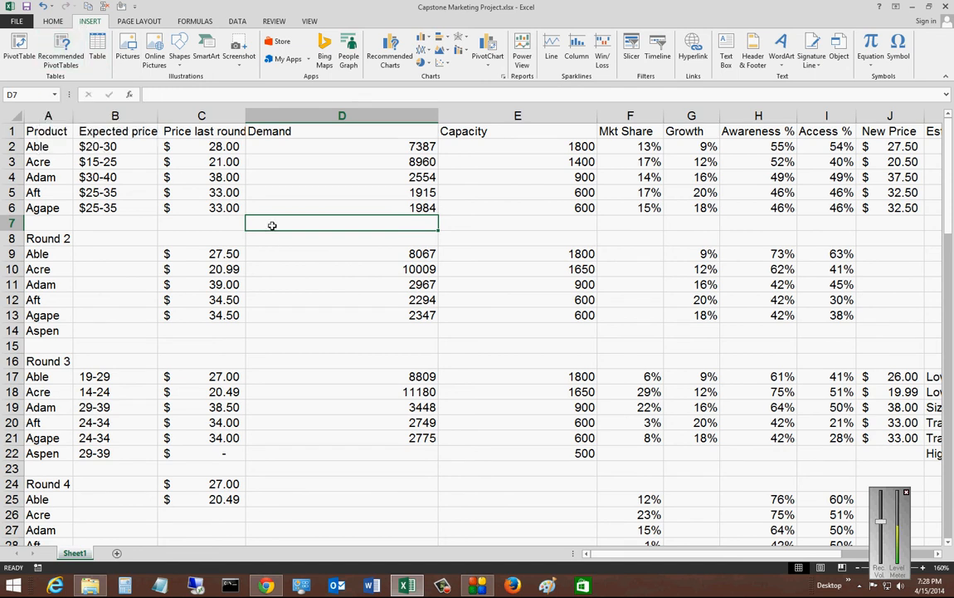
mouse_move(154, 50)
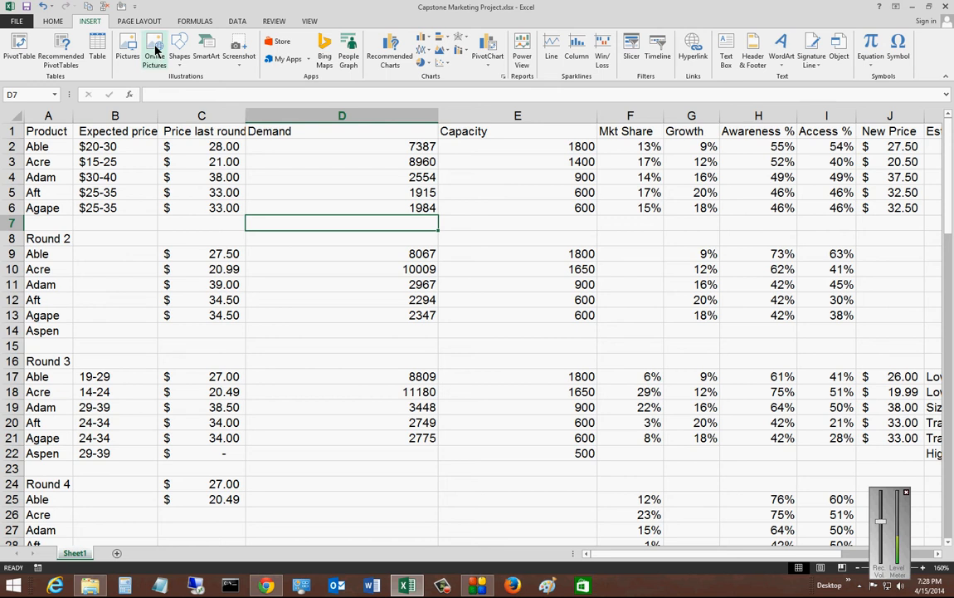
Step: Search Office.com clip art for 'airplanes' and choose the aeroplane flying past clouds
left_click(154, 50)
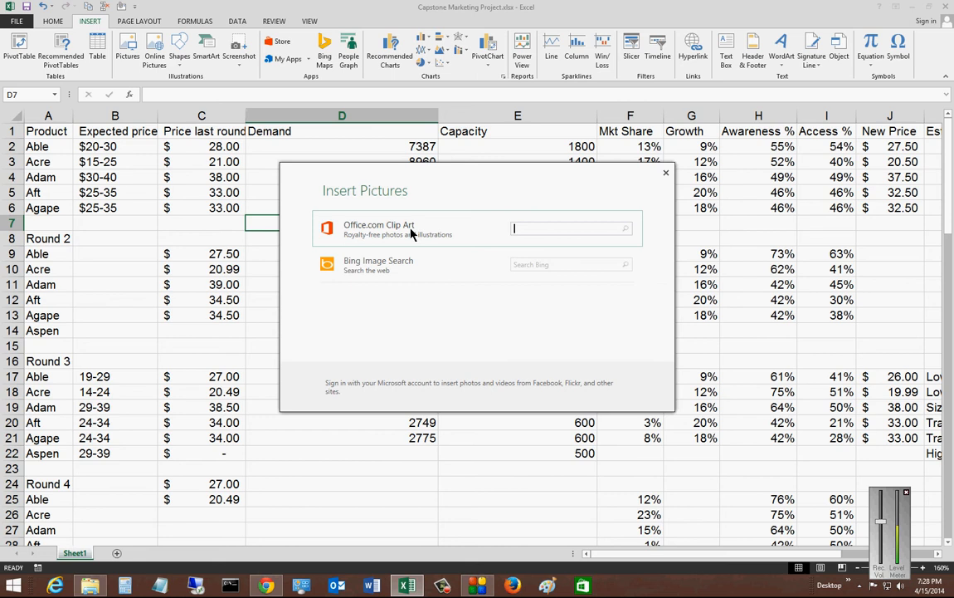
mouse_move(502, 244)
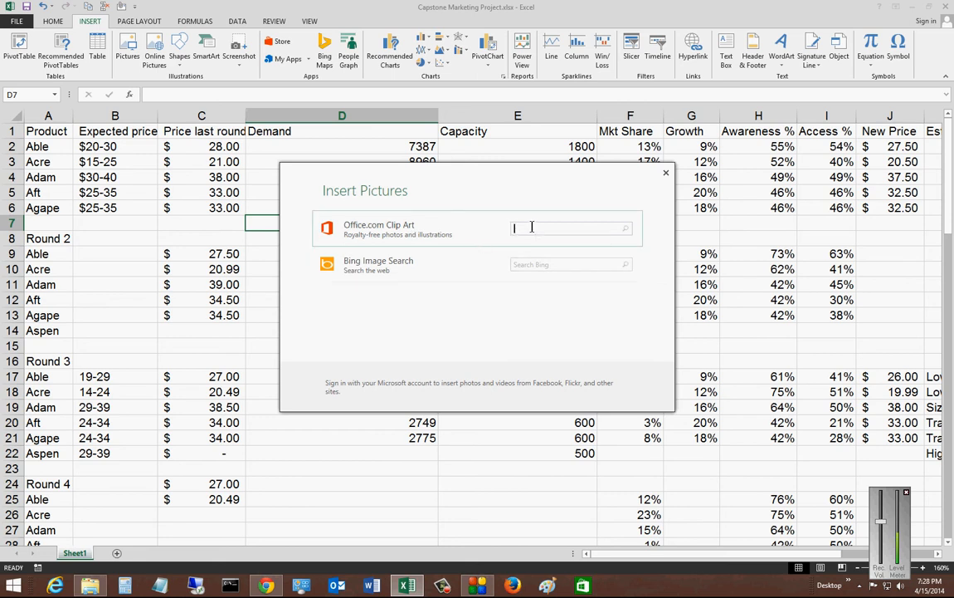
type("airp")
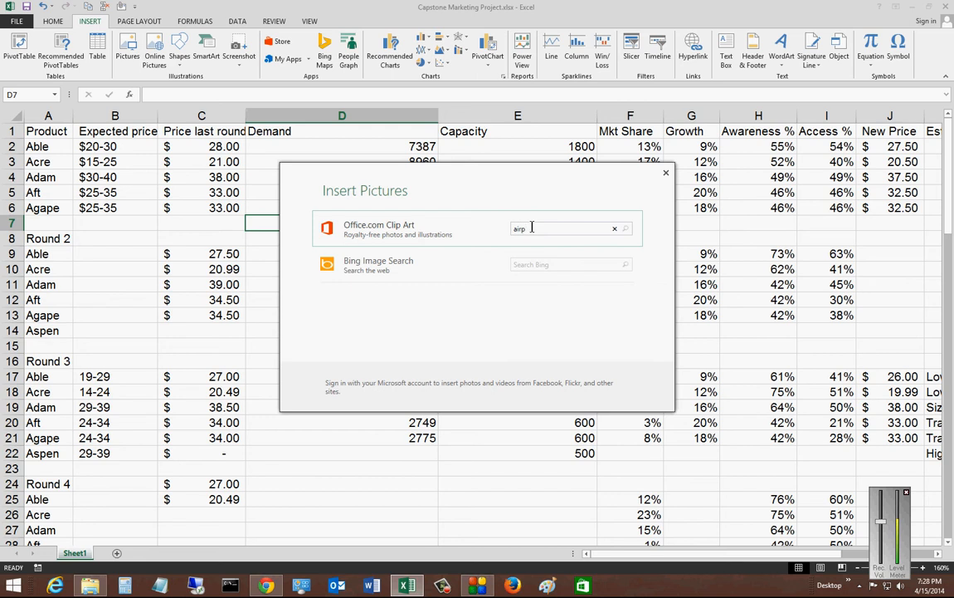
left_click(625, 229)
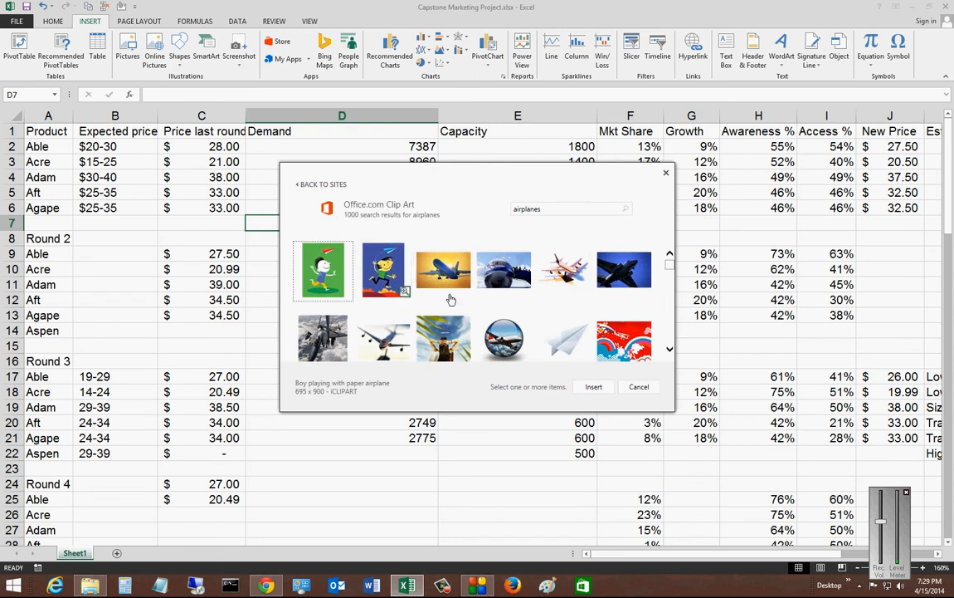
left_click(504, 329)
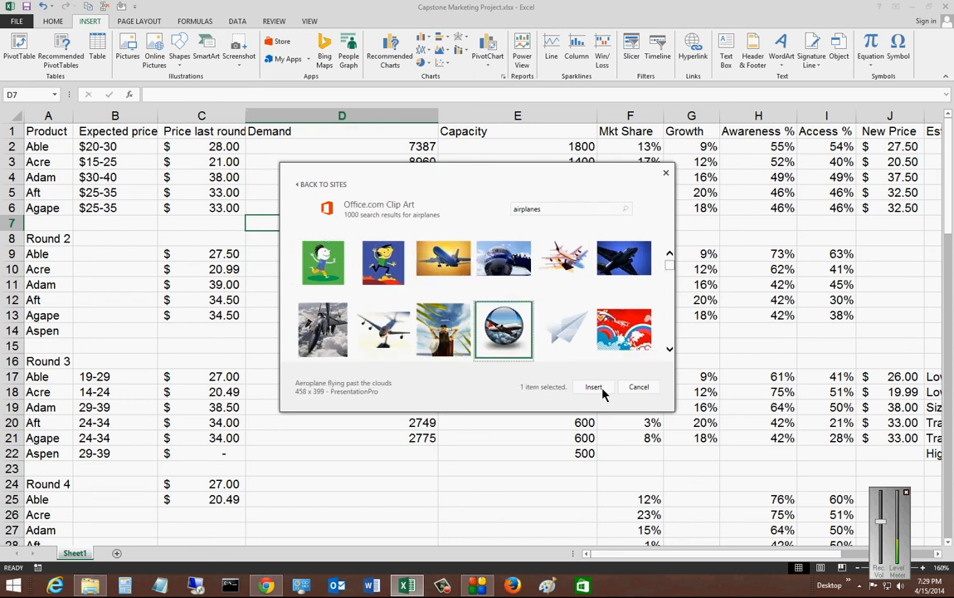
Step: Insert the aeroplane-in-clouds clip art into the sheet and select it
left_click(593, 386)
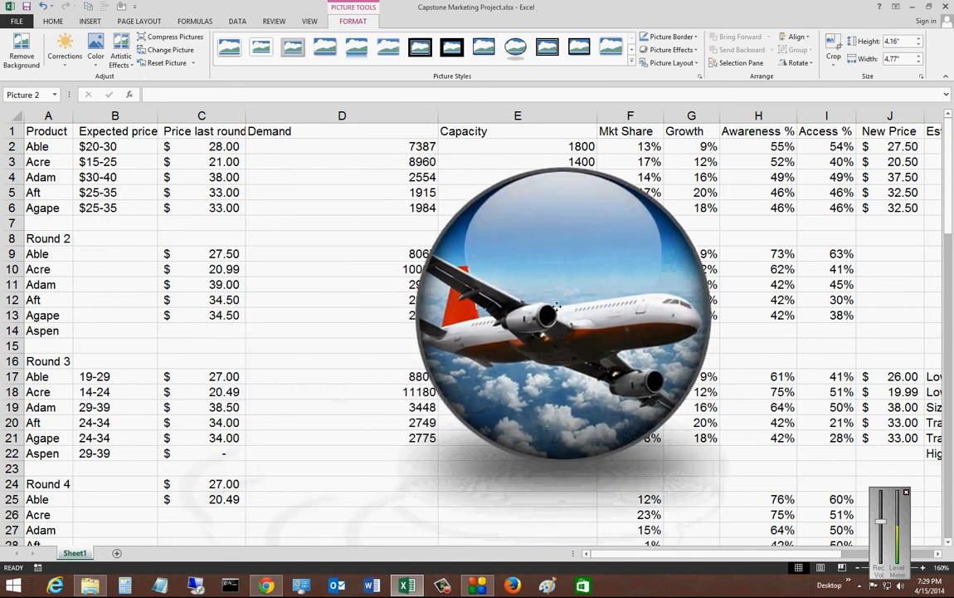
left_click(563, 316)
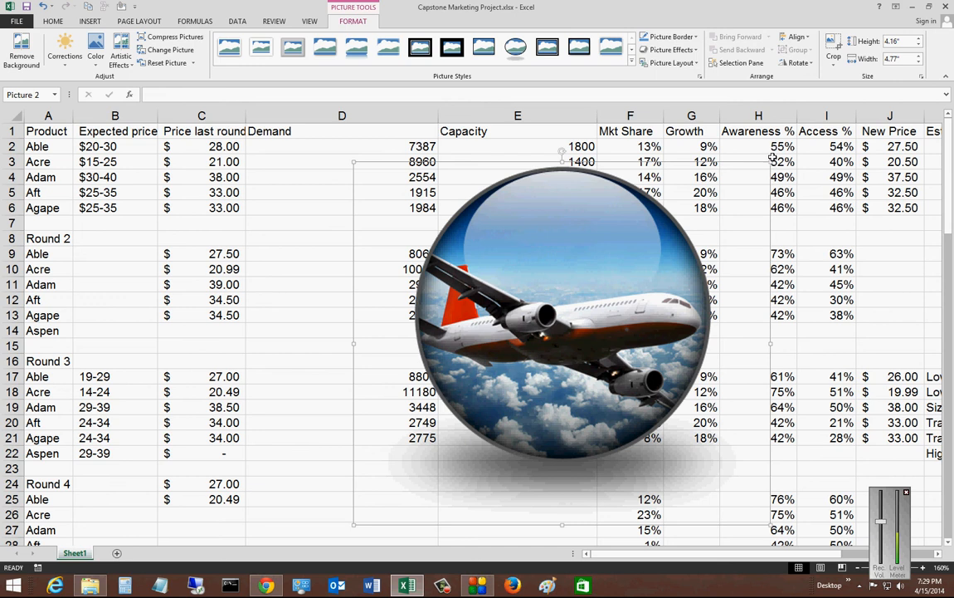
mouse_move(359, 172)
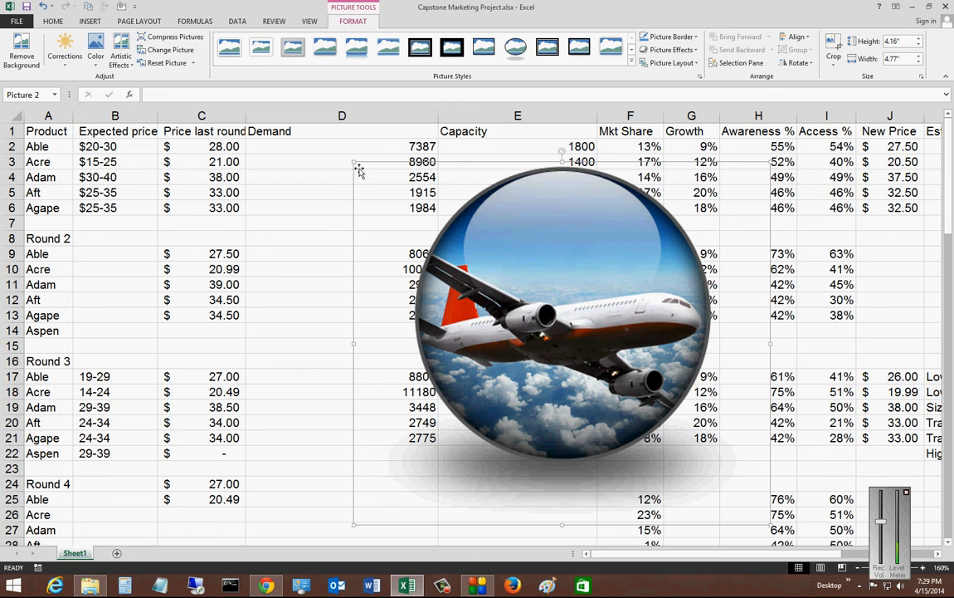
mouse_move(354, 162)
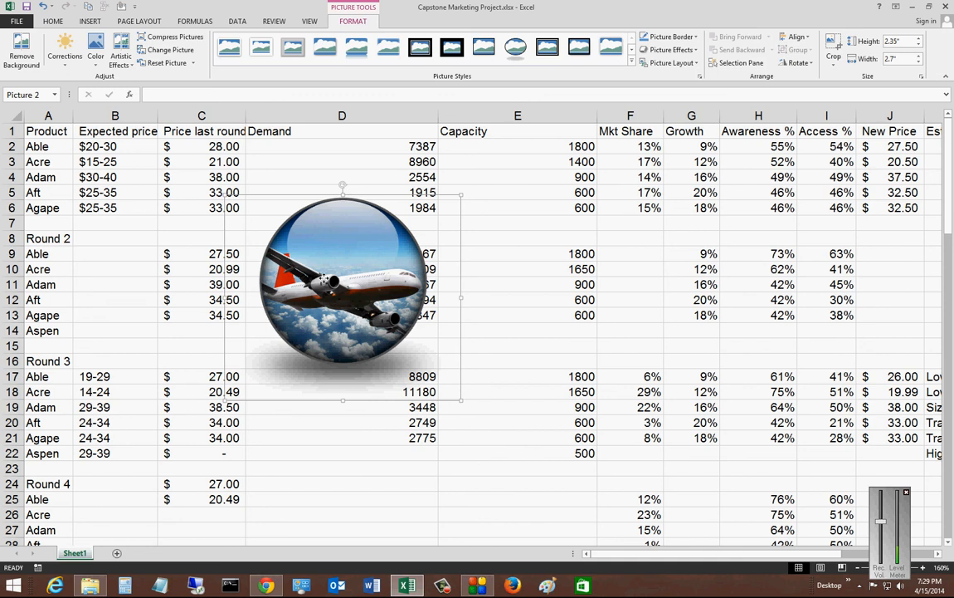
Step: Rotate the aeroplane picture slightly over the Round 2 data
left_click_drag(342, 286, 299, 286)
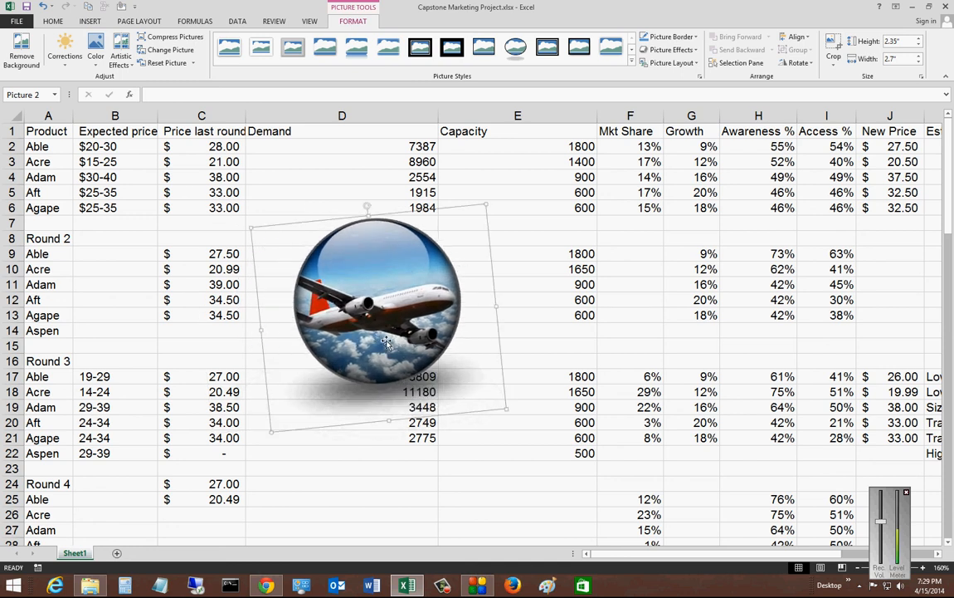
Step: Bring up the picture's context menu to copy the aeroplane
right_click(386, 343)
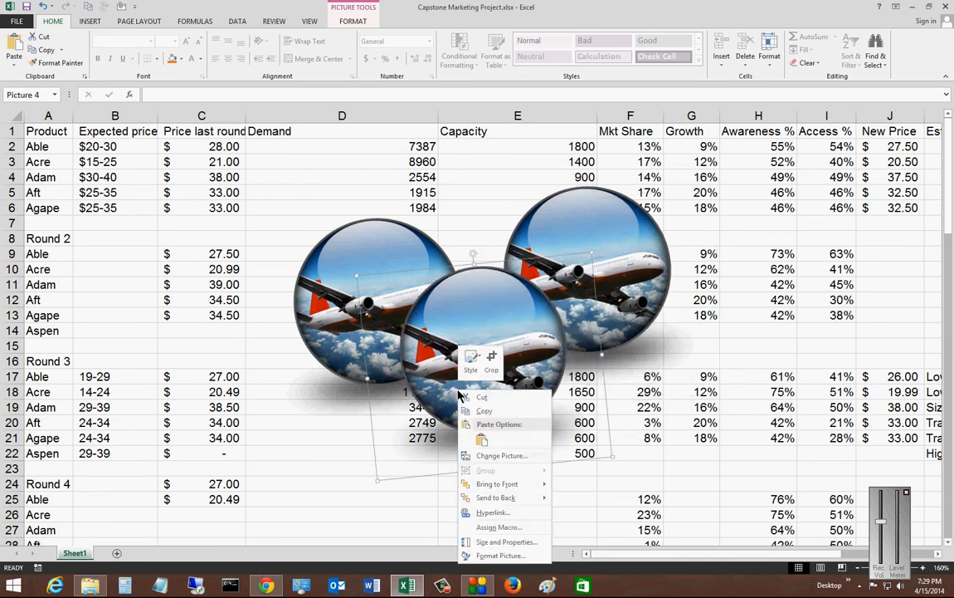
mouse_move(430, 496)
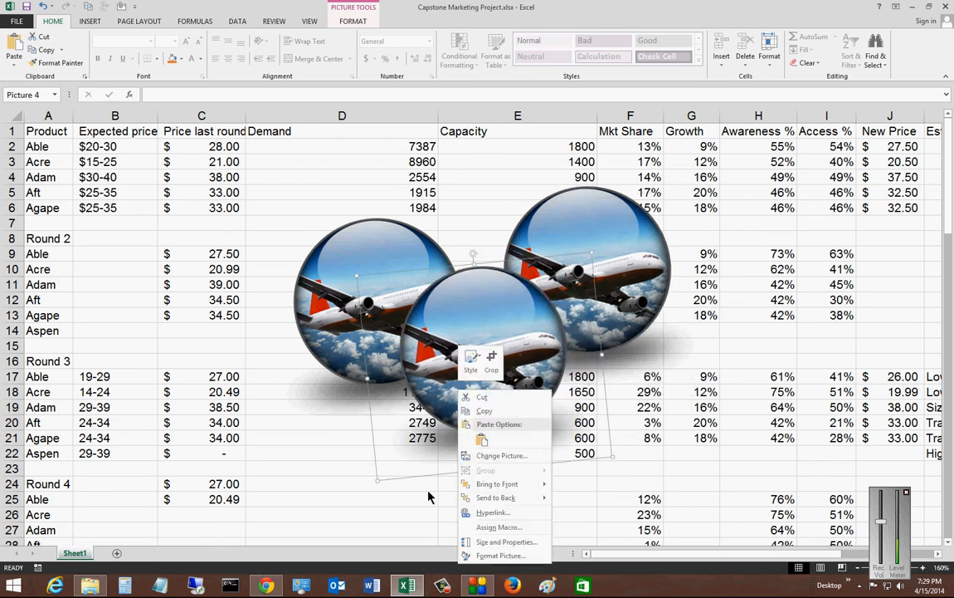
mouse_move(495, 497)
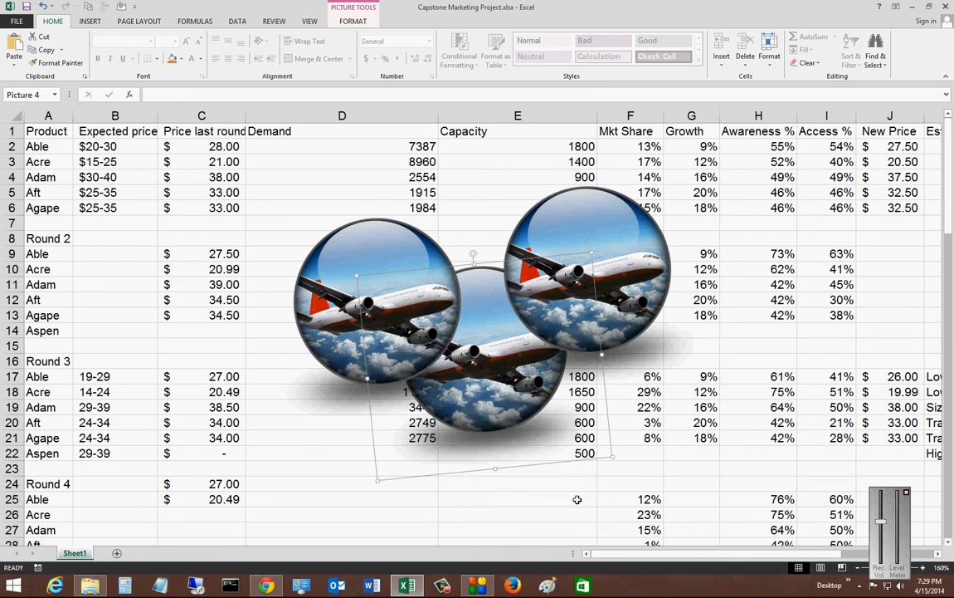
Step: Show the context menu for the first aeroplane picture
right_click(473, 349)
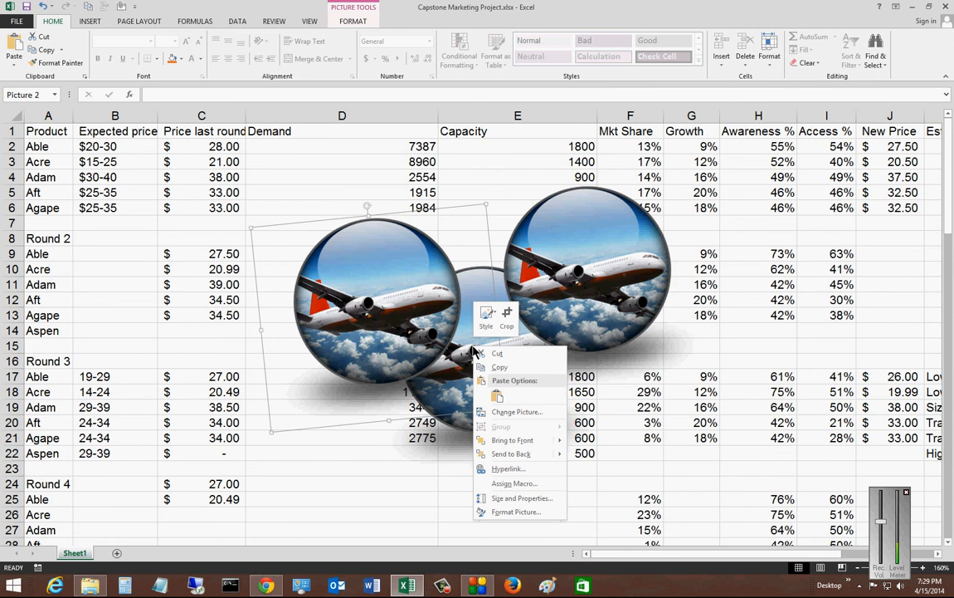
mouse_move(509, 468)
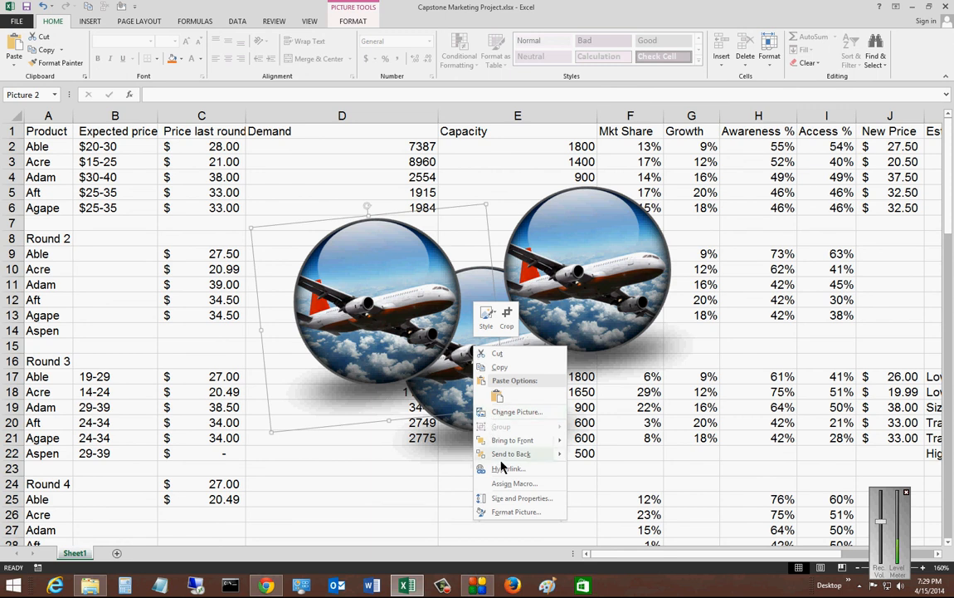
mouse_move(508, 468)
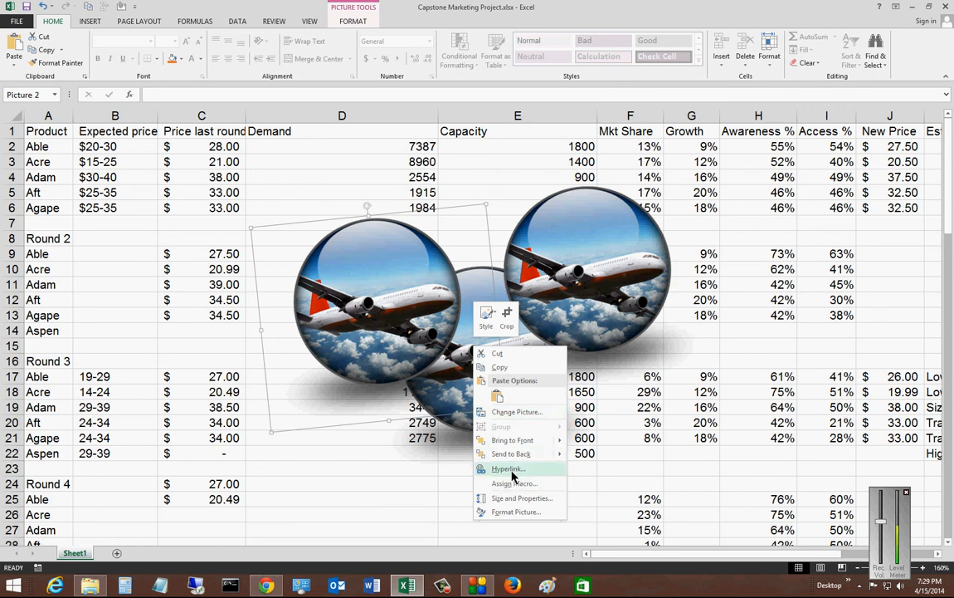
mouse_move(515, 483)
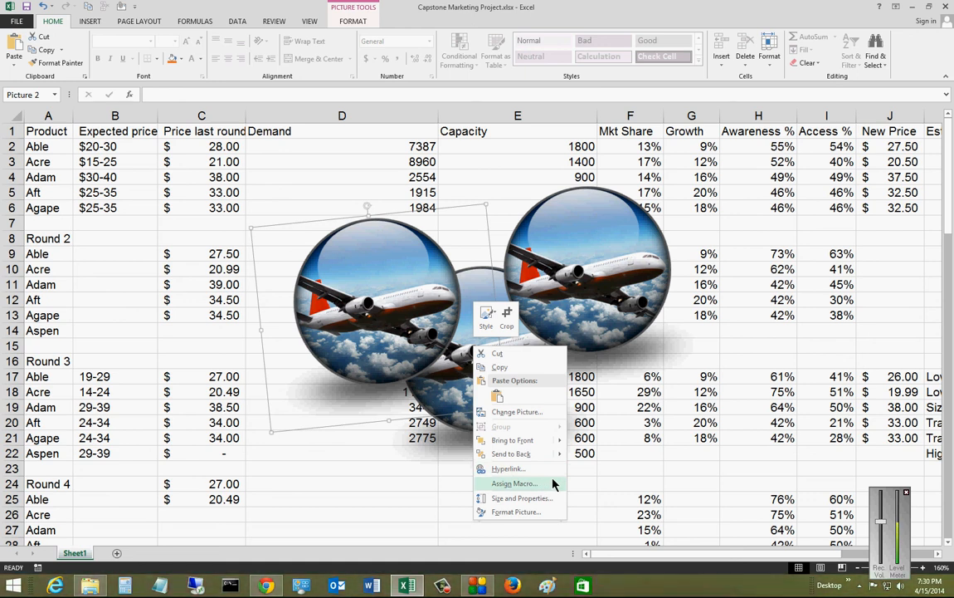
mouse_move(552, 498)
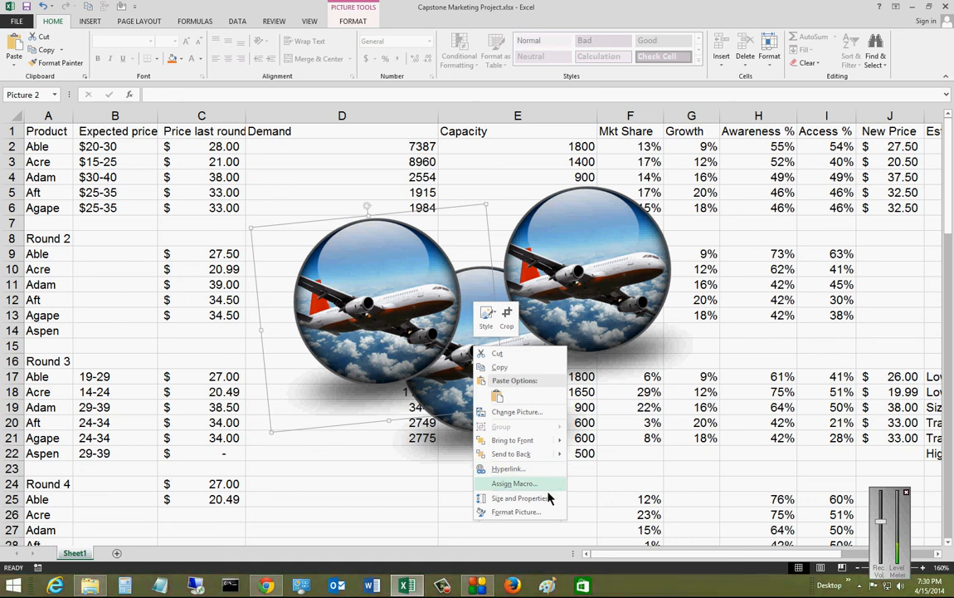